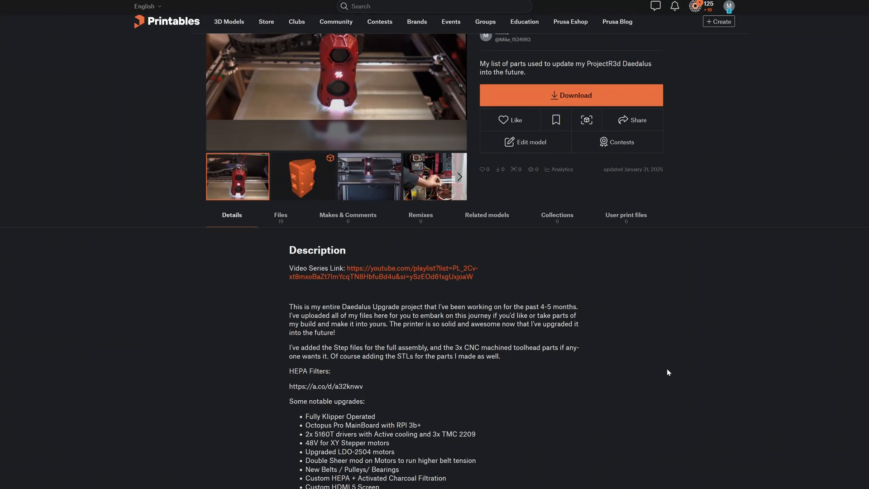
- Preview the orange printed part and fan-fitting photos, then show the downloadable files
scroll("up", 3)
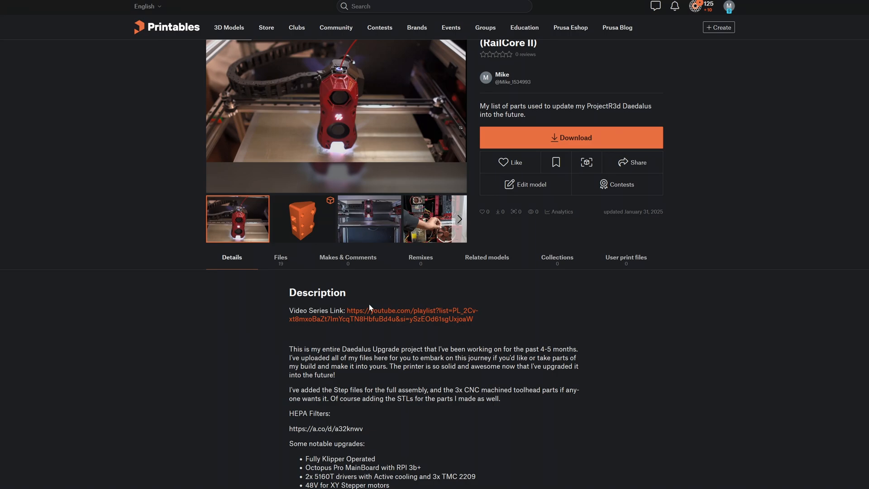
left_click(303, 219)
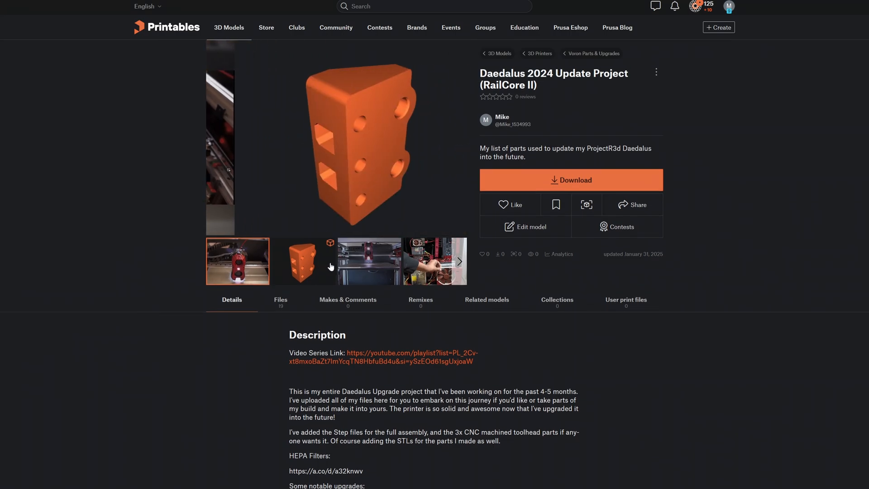
left_click(435, 261)
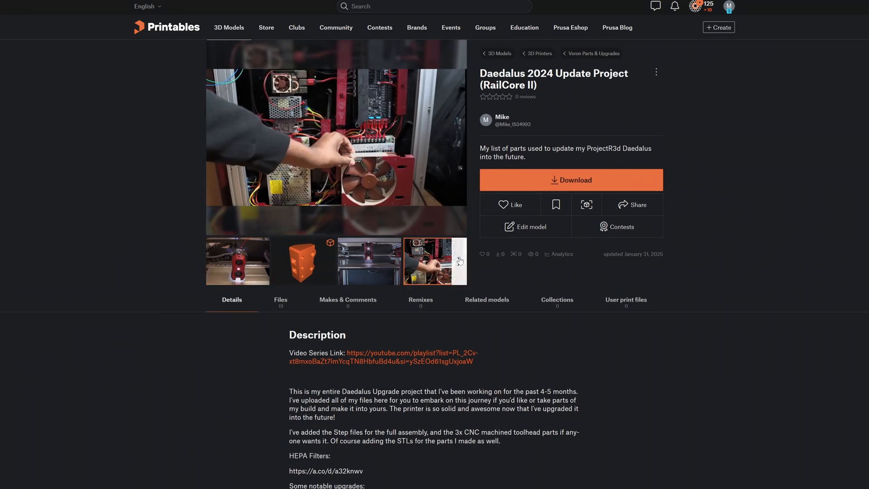
left_click(279, 300)
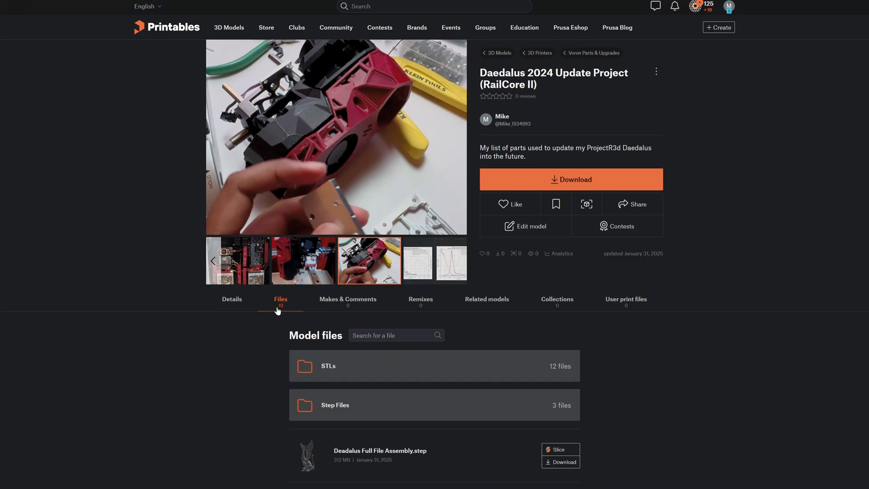
scroll("down", 3)
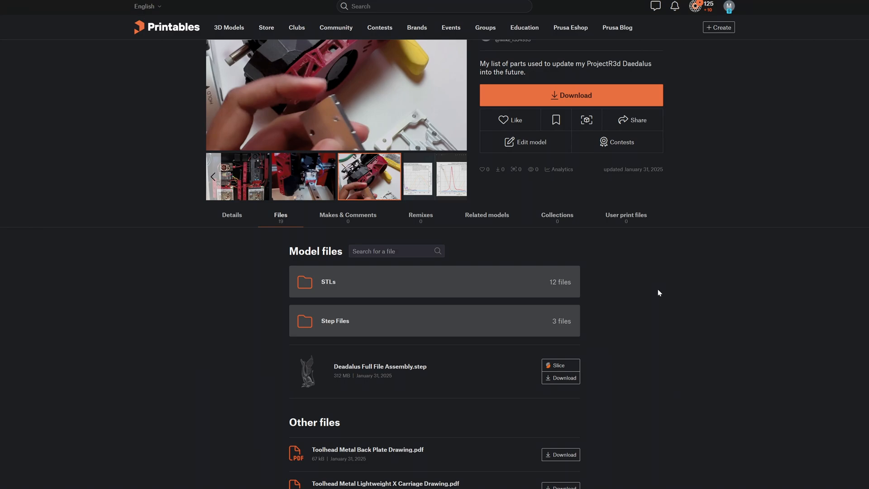
scroll("up", 3)
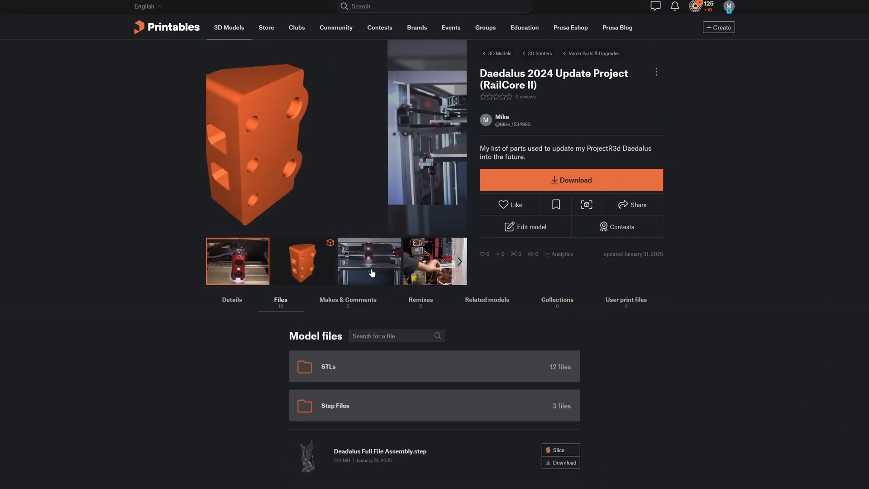
scroll("down", 3)
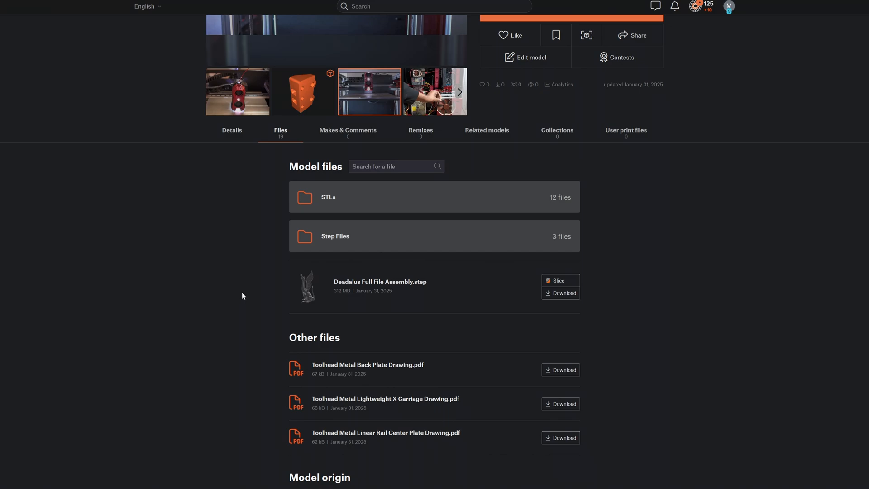
scroll("down", 3)
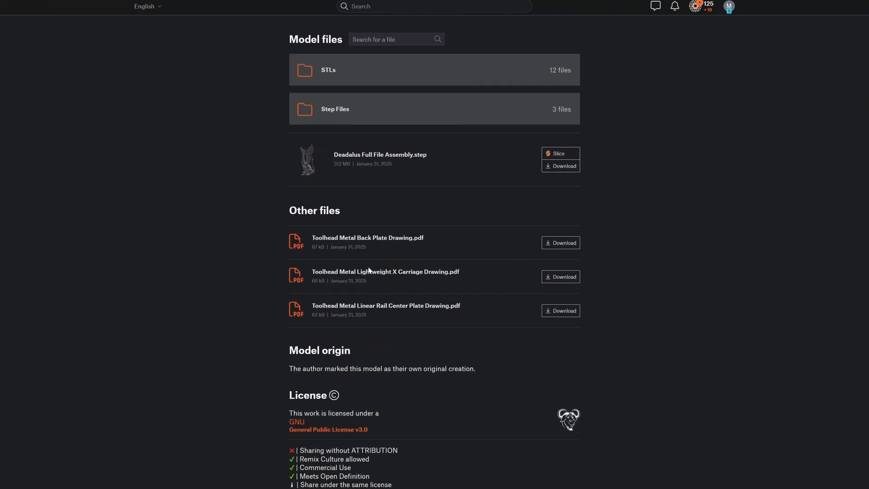
mouse_move(397, 300)
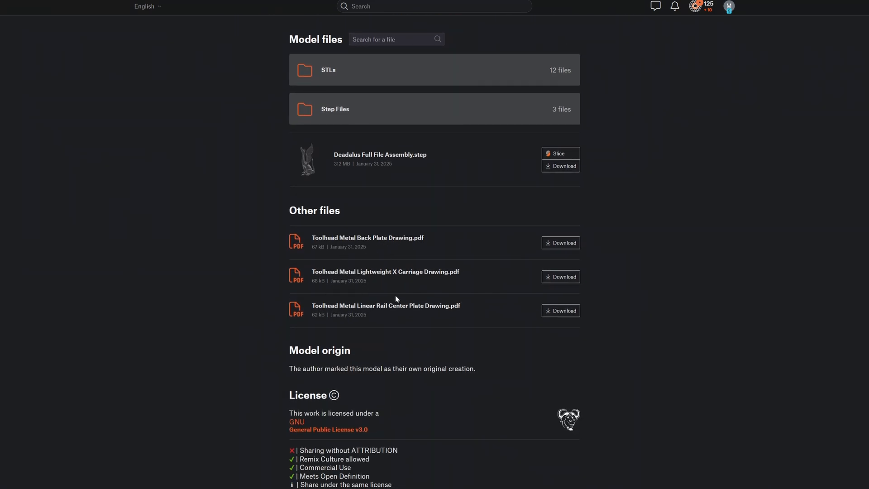
scroll("up", 3)
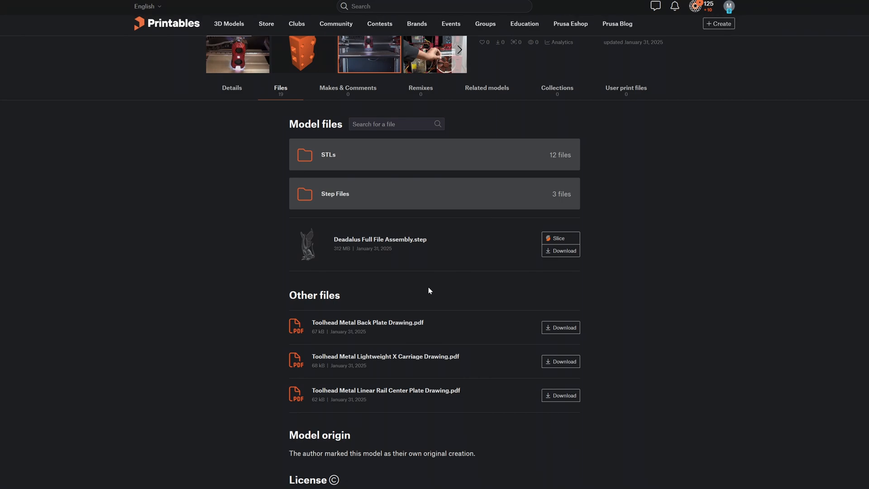
scroll("up", 3)
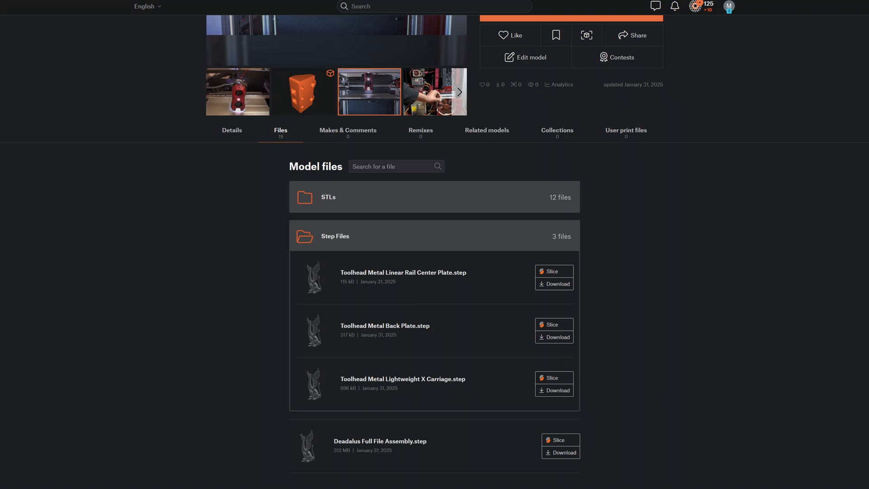
mouse_move(420, 300)
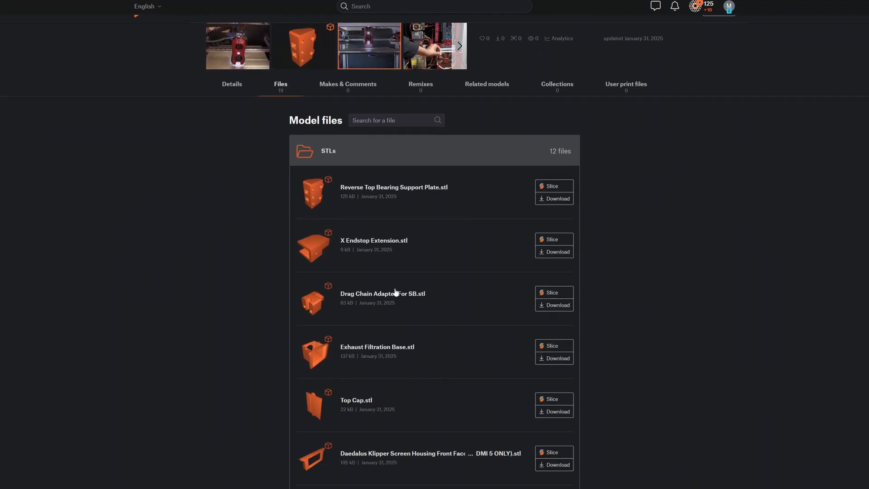
- Scroll through the twelve STL parts and back to the collapsed STLs and Step Files folders
scroll("down", 3)
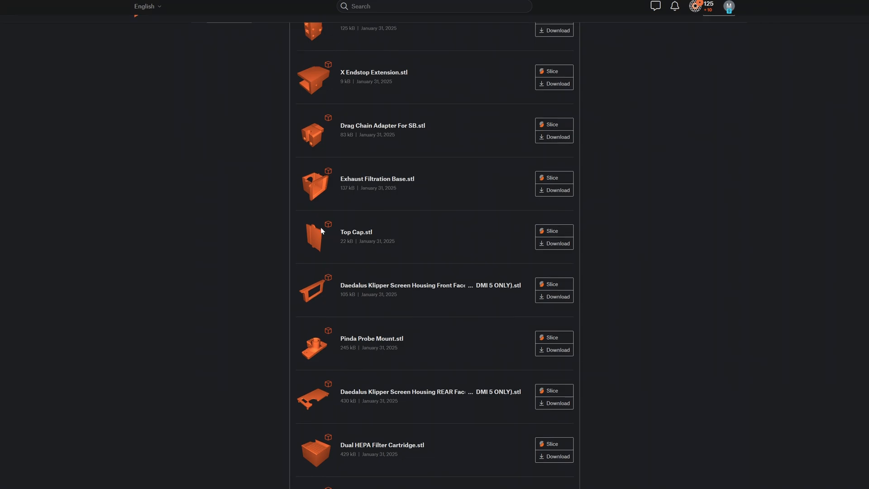
scroll("up", 3)
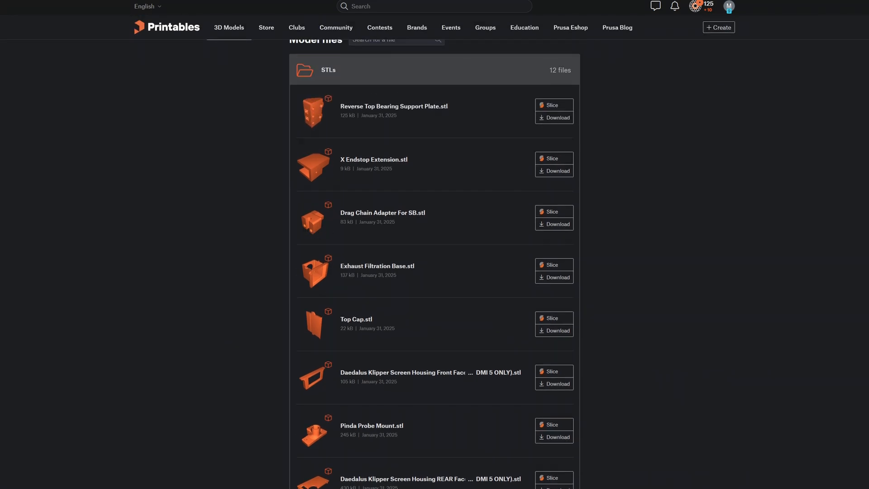
scroll("down", 3)
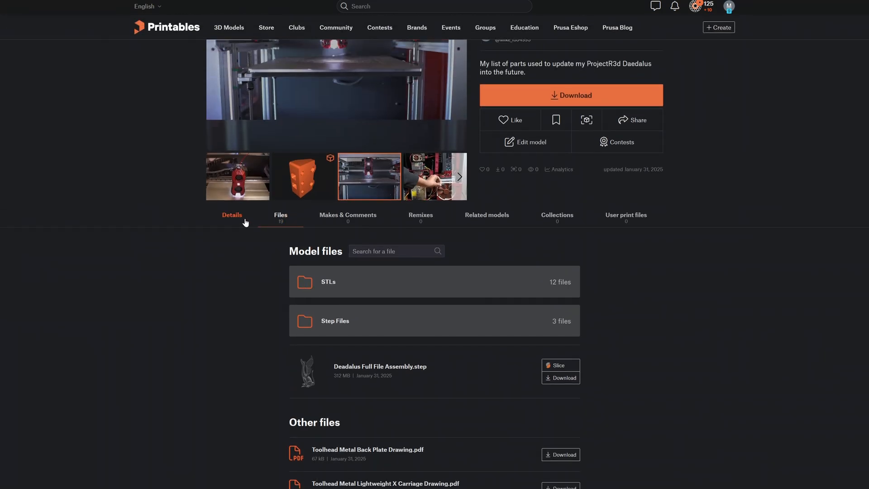
- Return to the Details description showing the title, download option and notable upgrades
left_click(232, 215)
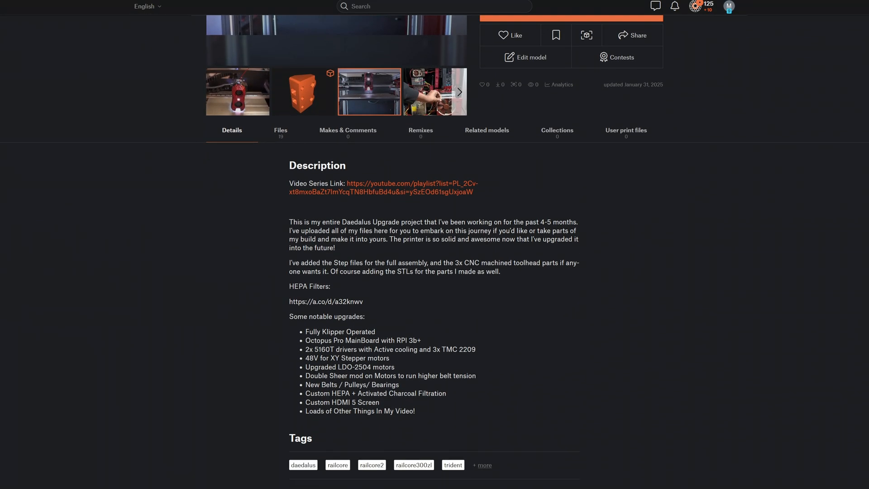
scroll("up", 3)
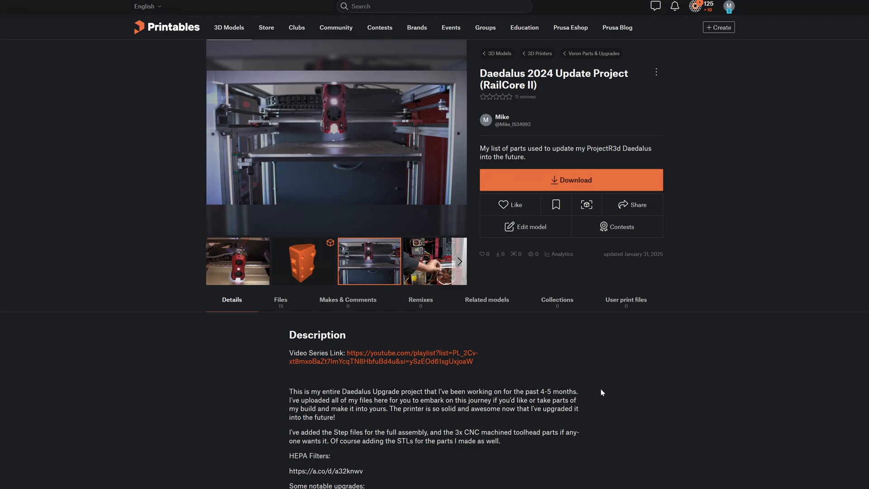
mouse_move(300, 327)
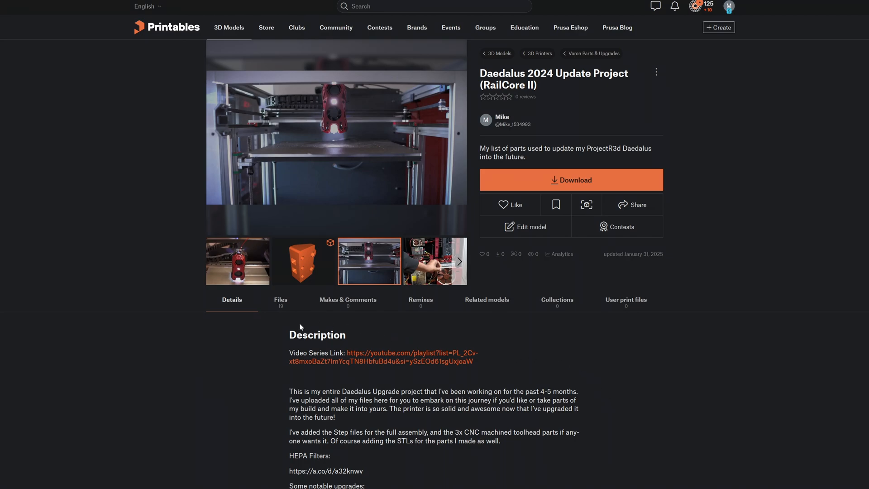